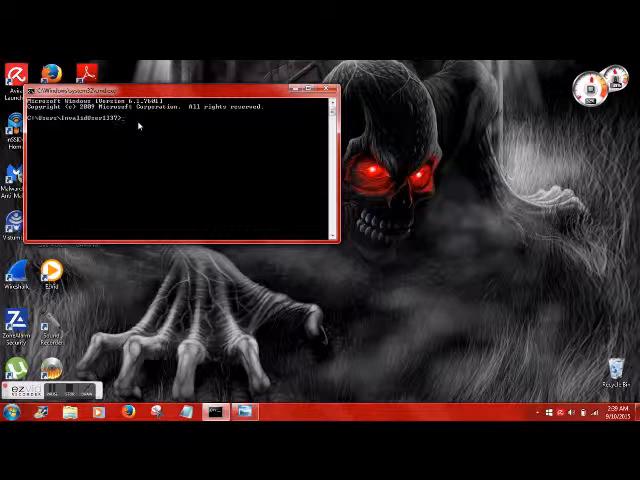
# Step: Run ipconfig /all in Command Prompt to look up the PC's IP address
pyautogui.write('ipconfig')
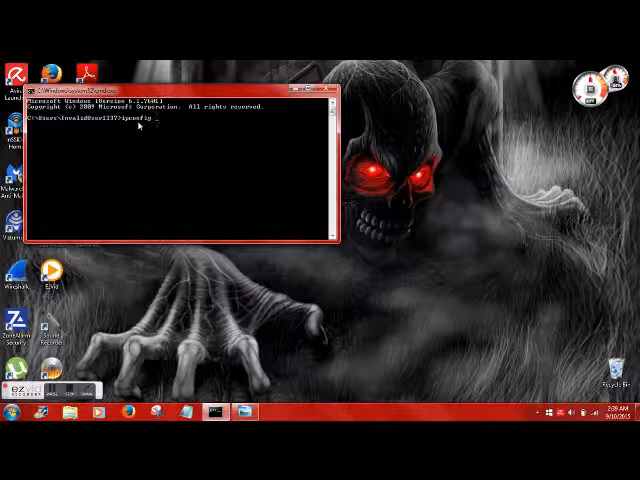
pyautogui.write('/all')
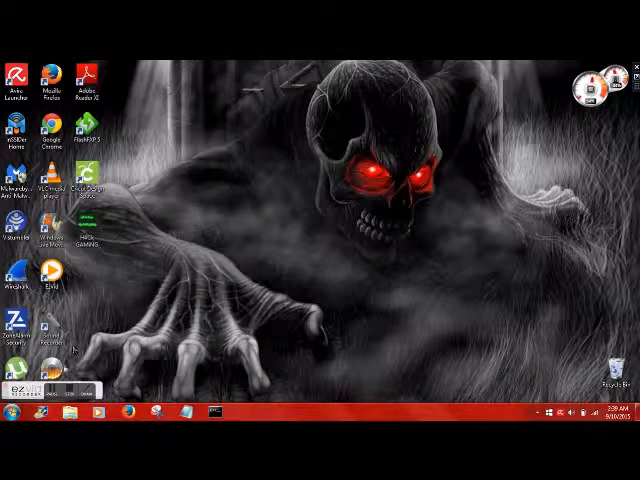
# Step: Share the movies folder on the PC drive with Everyone via its Sharing properties
pyautogui.click(64, 412)
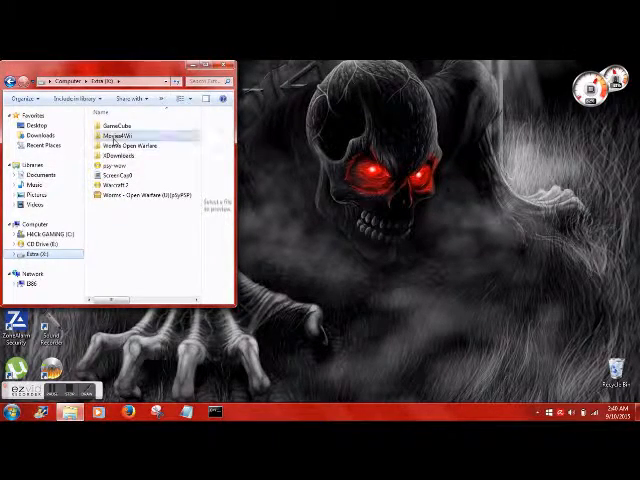
pyautogui.rightClick(124, 132)
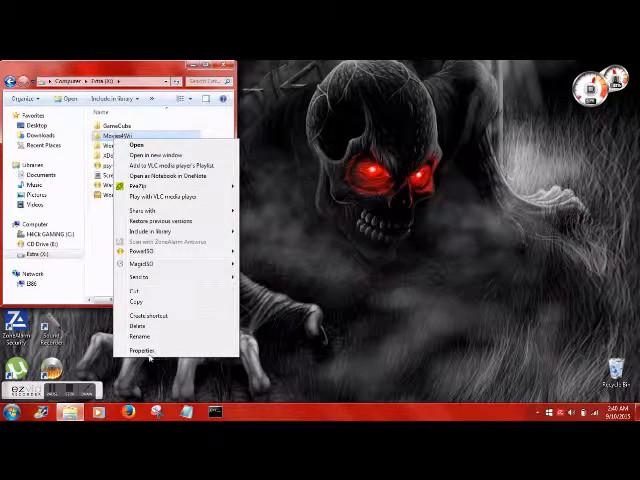
pyautogui.click(142, 348)
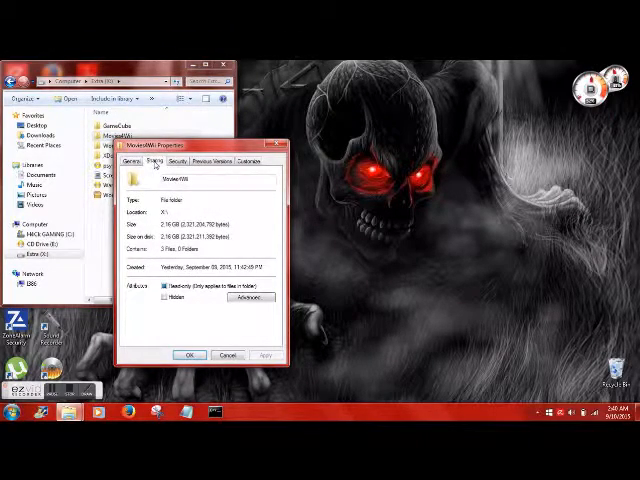
pyautogui.click(156, 160)
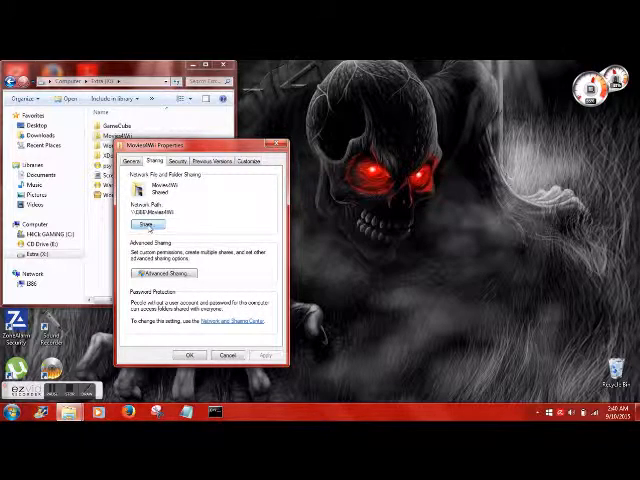
pyautogui.click(146, 224)
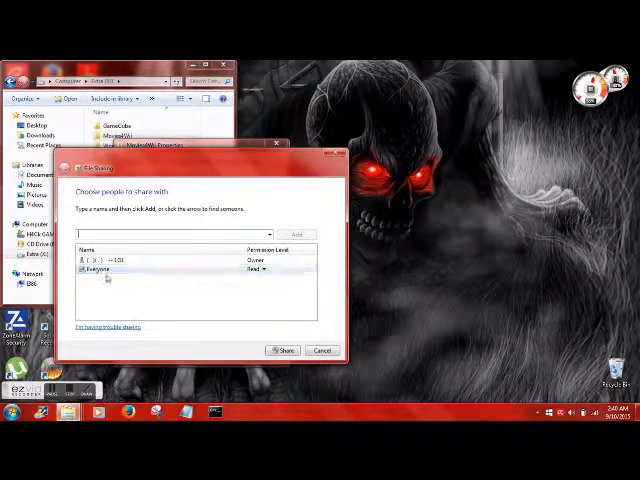
pyautogui.click(258, 272)
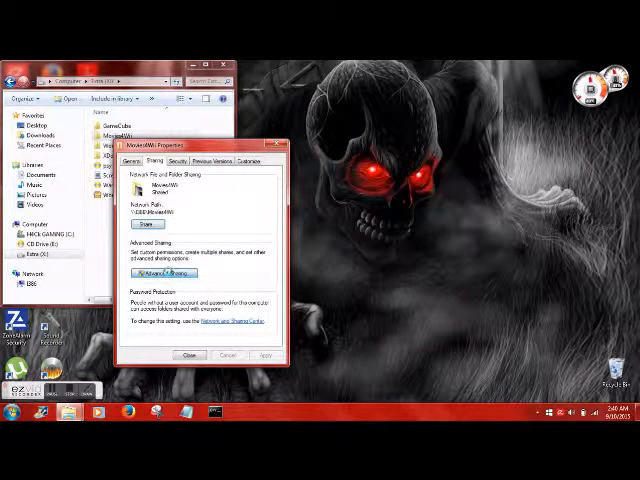
pyautogui.click(164, 272)
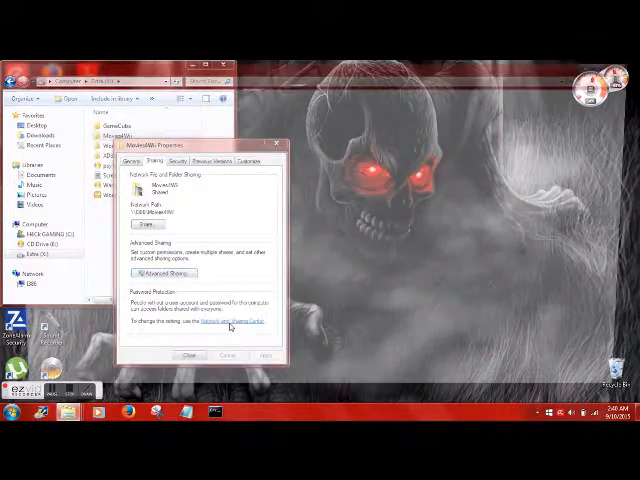
# Step: Review the network discovery and file sharing options in Advanced sharing settings
pyautogui.click(216, 322)
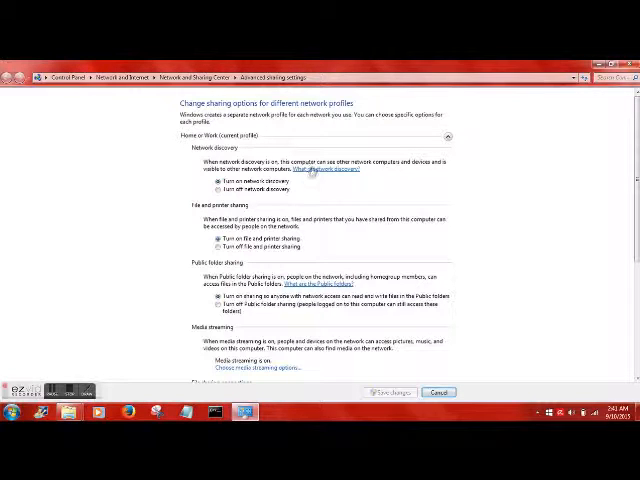
pyautogui.moveTo(608, 130)
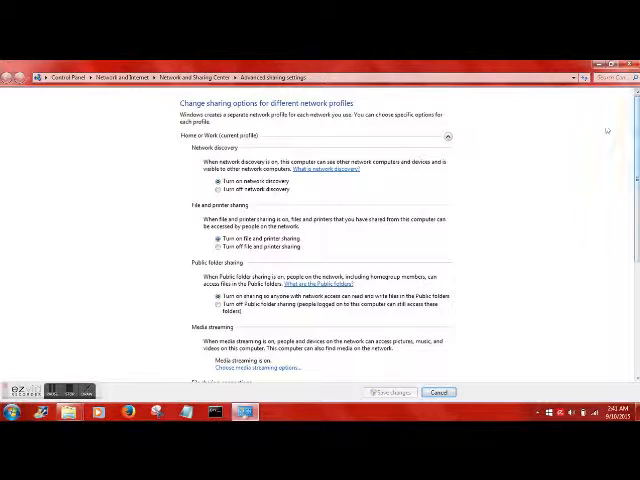
pyautogui.scroll(-3)
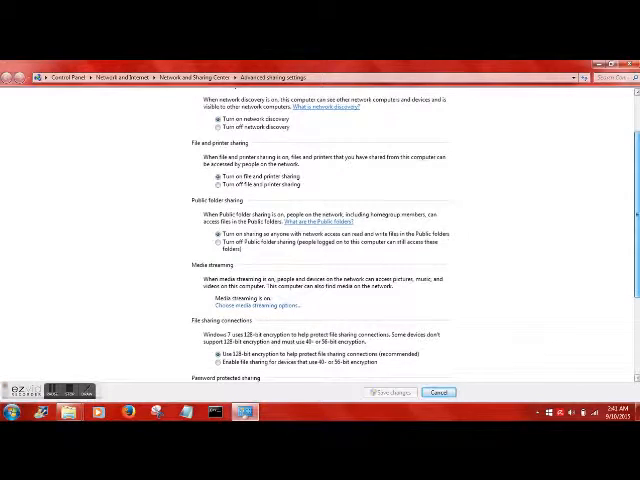
pyautogui.scroll(-3)
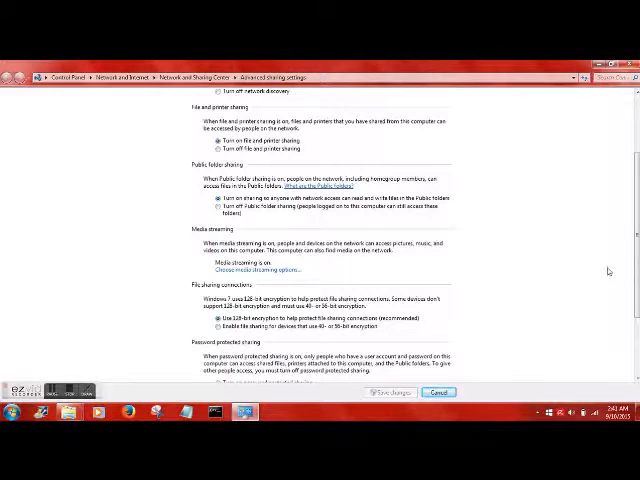
pyautogui.scroll(-3)
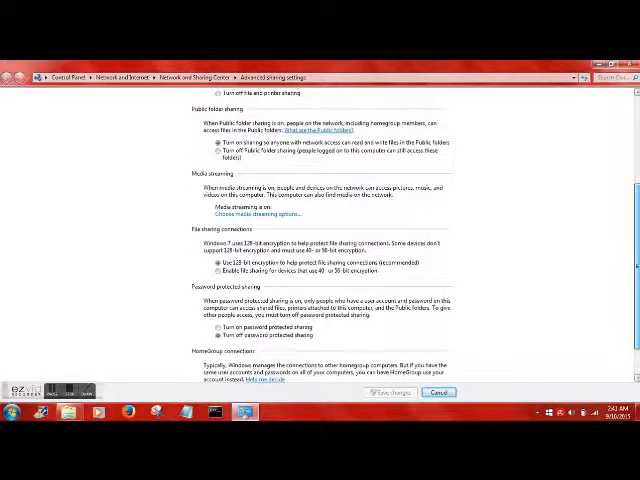
pyautogui.scroll(-3)
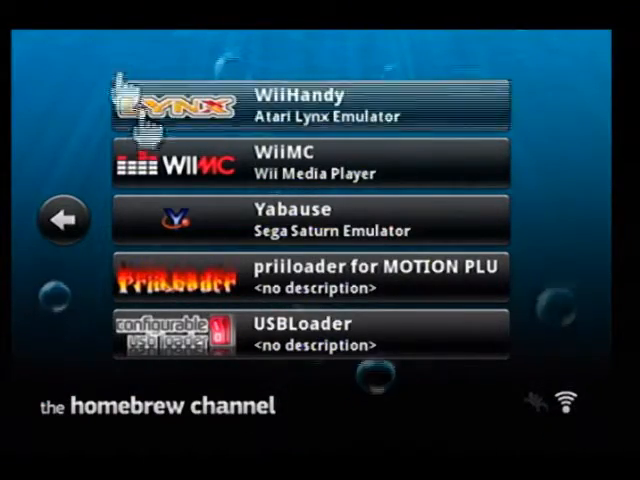
# Step: Launch WiiMC from the Homebrew Channel app list
pyautogui.click(310, 162)
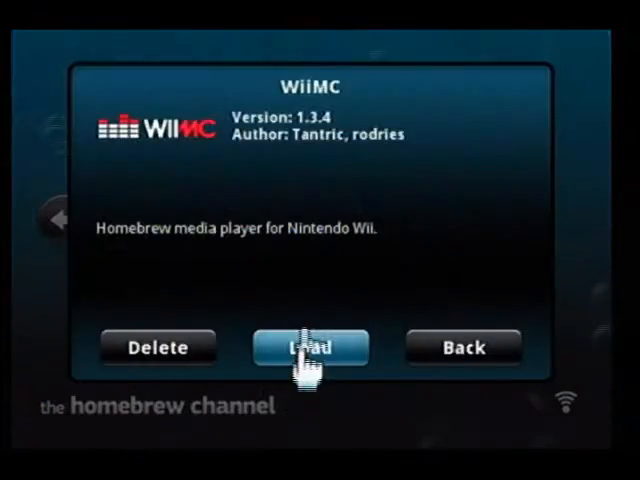
pyautogui.click(310, 348)
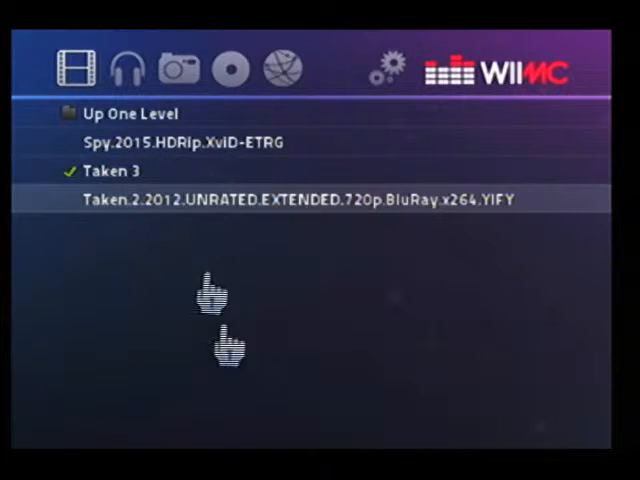
pyautogui.moveTo(90, 264)
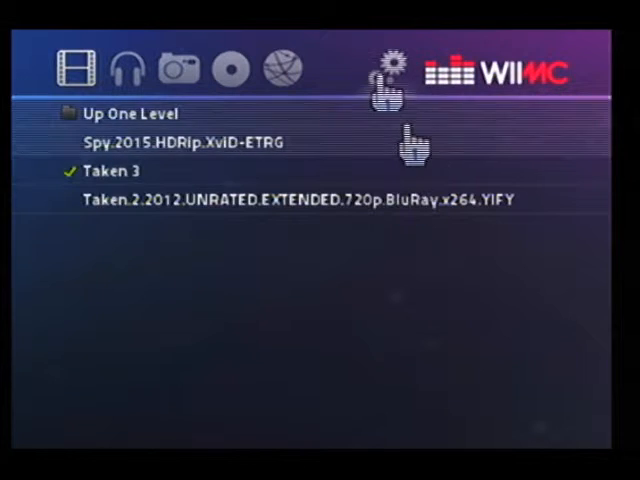
# Step: Delete the existing Movies share from WiiMC's network settings
pyautogui.click(386, 68)
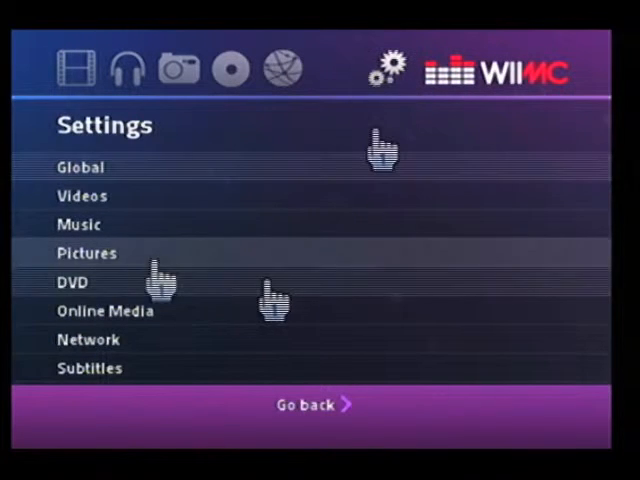
pyautogui.click(88, 340)
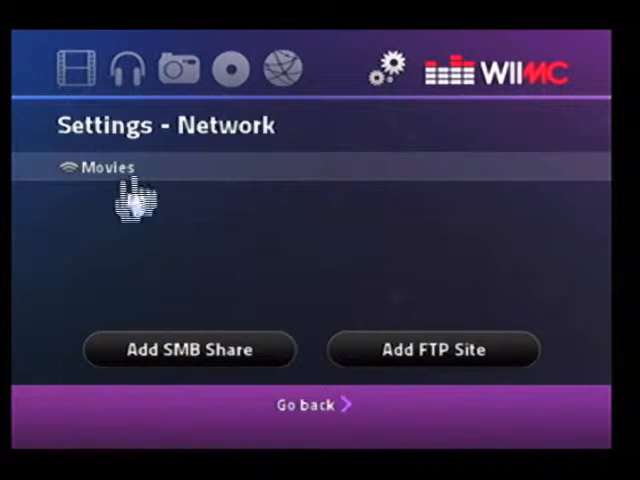
pyautogui.click(108, 166)
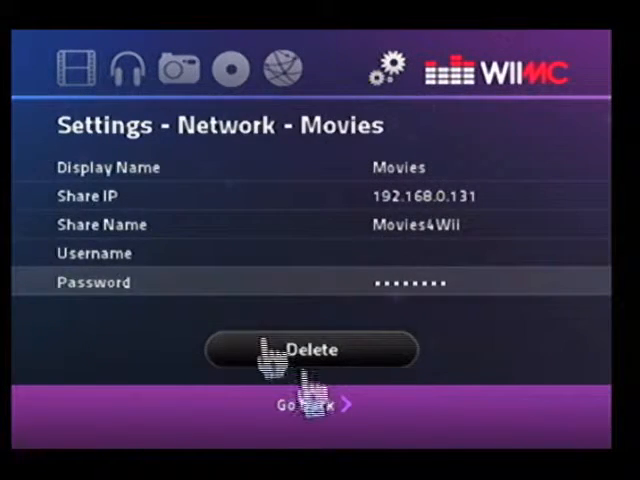
pyautogui.click(312, 350)
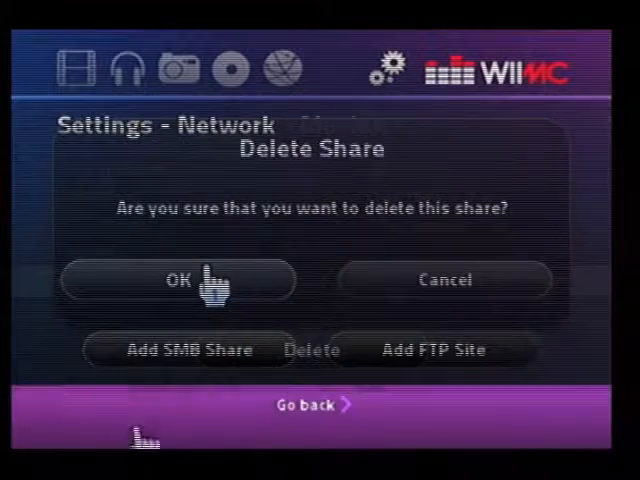
pyautogui.click(178, 280)
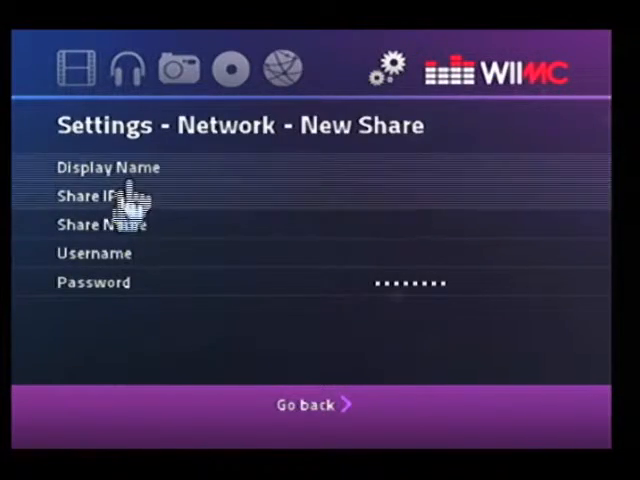
# Step: Enter the display name Movies from PC for the new share
pyautogui.click(120, 196)
pyautogui.write('M')
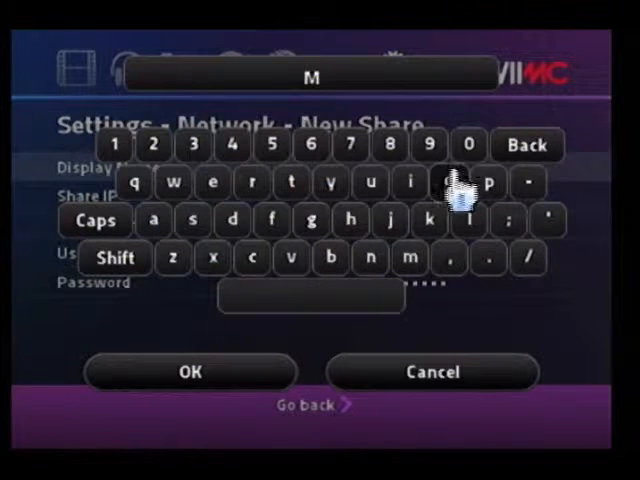
pyautogui.click(430, 184)
pyautogui.write('ovies from')
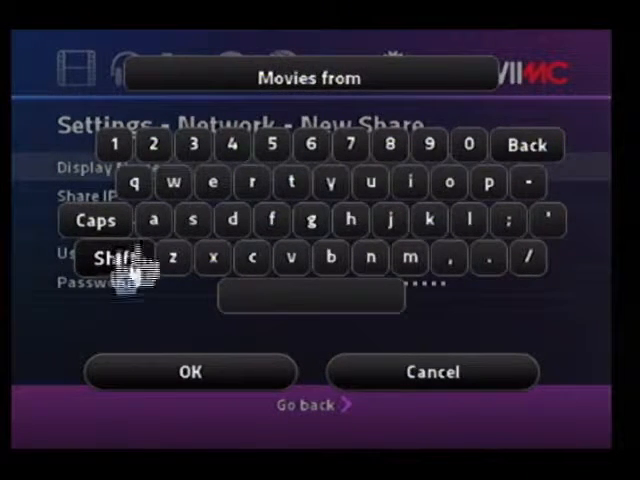
pyautogui.click(114, 258)
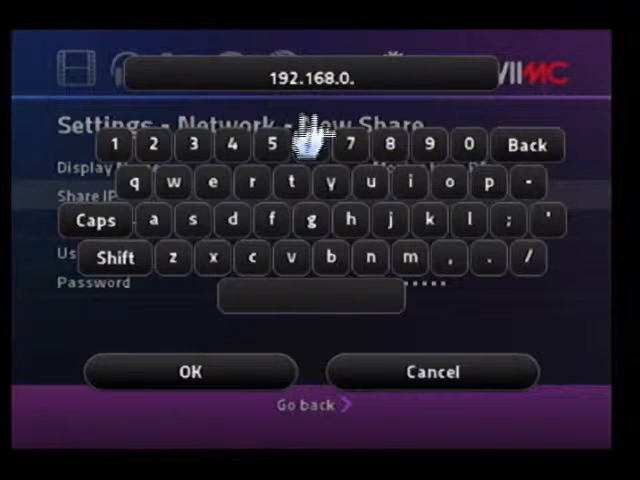
pyautogui.moveTo(308, 144)
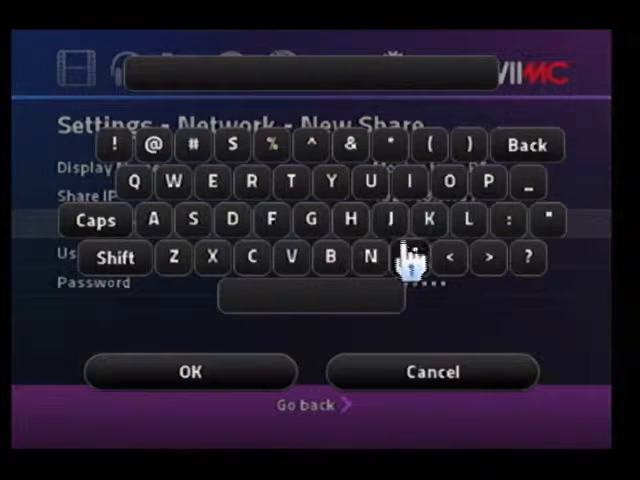
# Step: Enter share IP 192.168.0.131, share name Movies4Wii and the password
pyautogui.click(408, 256)
pyautogui.write('Movies')
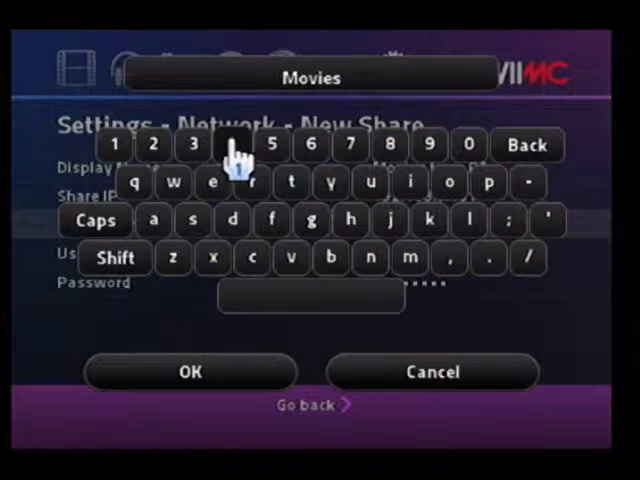
pyautogui.click(232, 144)
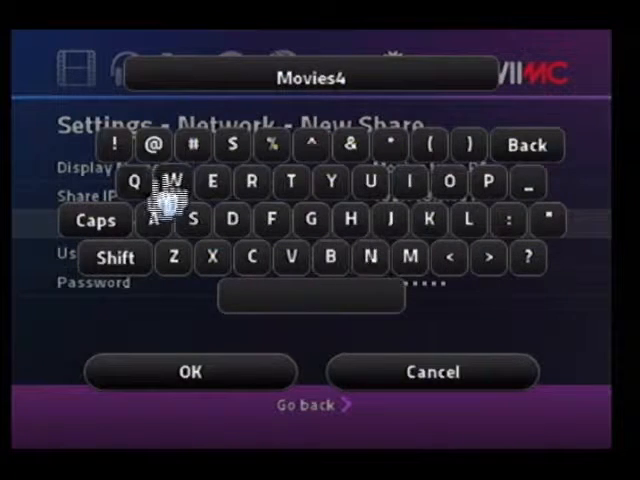
pyautogui.click(188, 182)
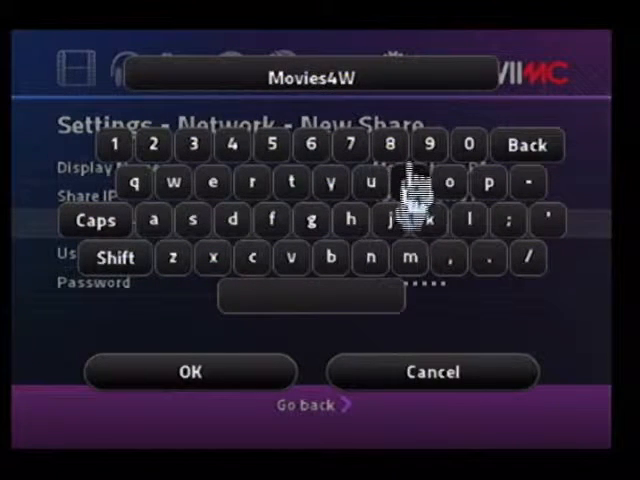
pyautogui.click(188, 372)
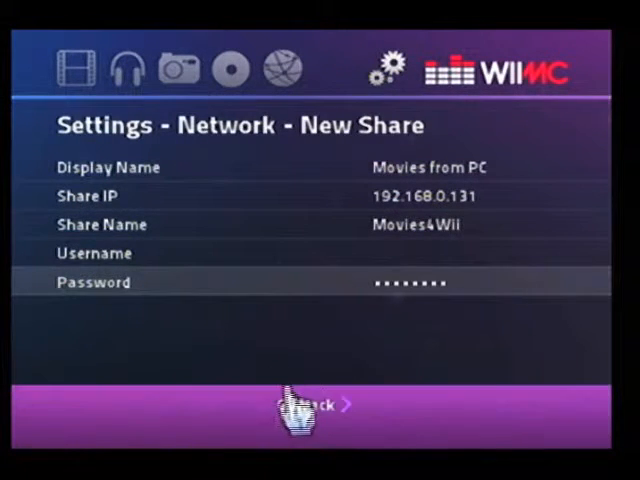
# Step: Save the Movies from PC share and leave the network settings
pyautogui.click(316, 404)
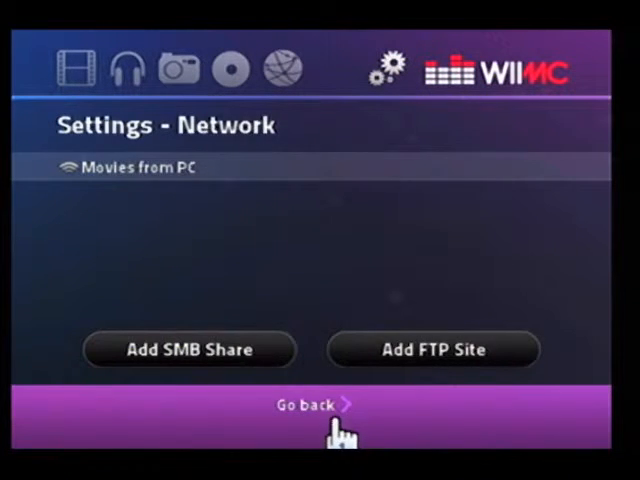
pyautogui.click(314, 404)
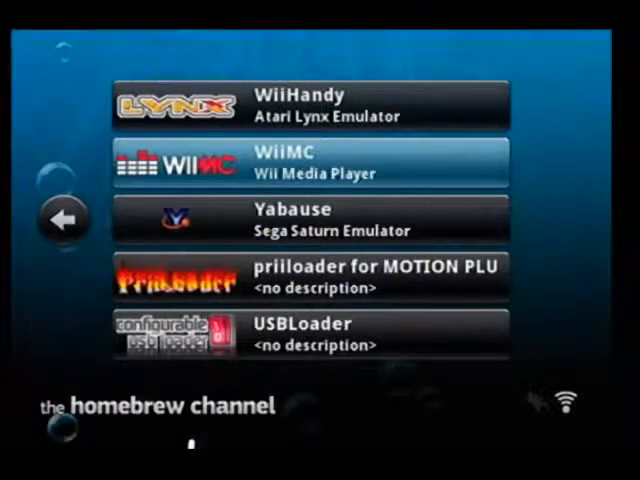
# Step: Relaunch WiiMC and dismiss the failed share connection error
pyautogui.click(312, 160)
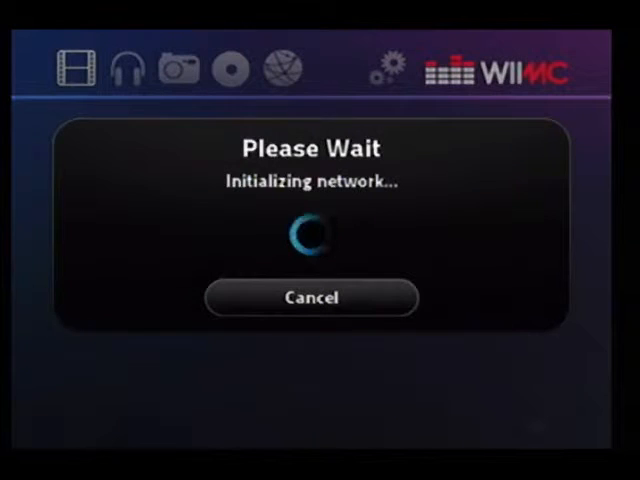
pyautogui.moveTo(262, 302)
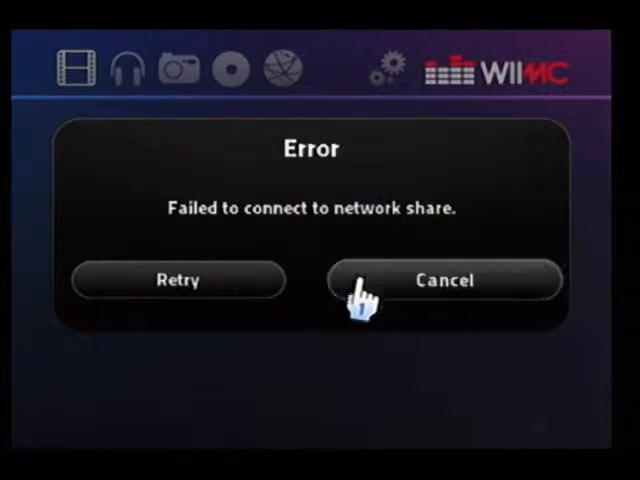
pyautogui.click(444, 280)
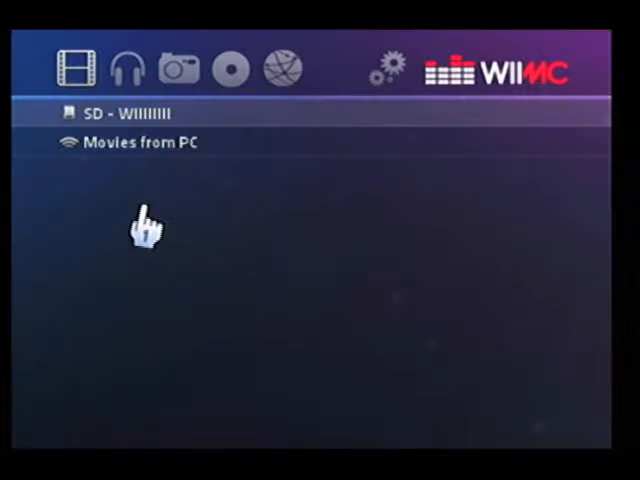
pyautogui.click(120, 112)
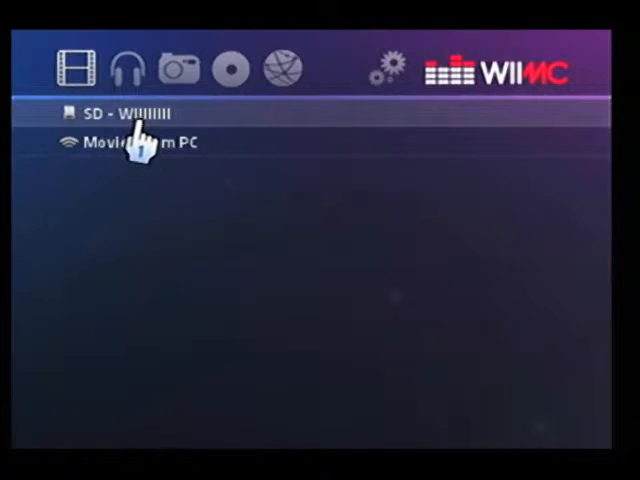
pyautogui.click(120, 112)
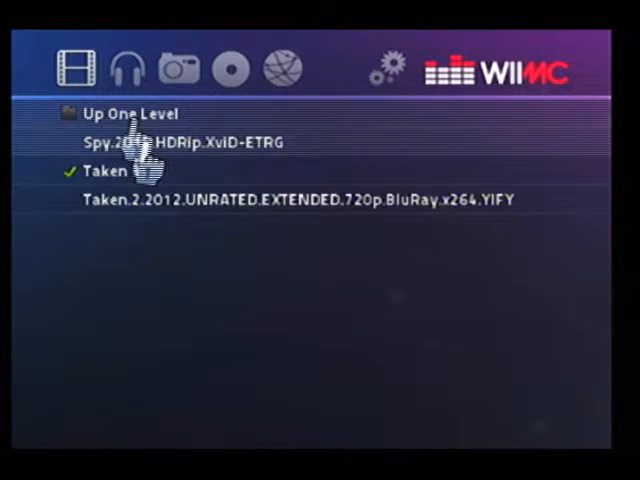
pyautogui.click(120, 112)
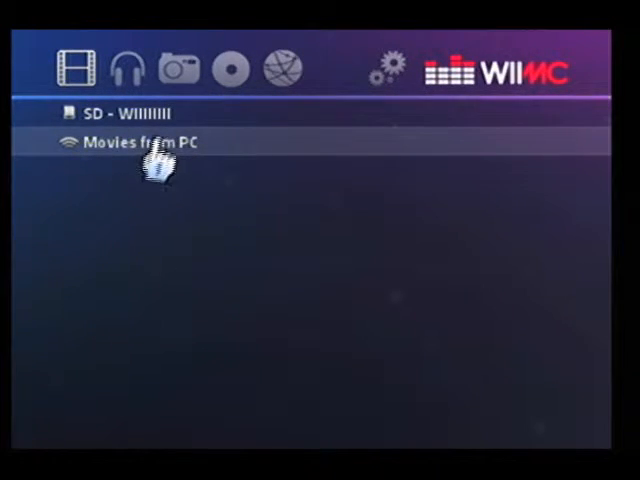
# Step: Browse the Movies from PC share and start playing a movie file
pyautogui.click(136, 140)
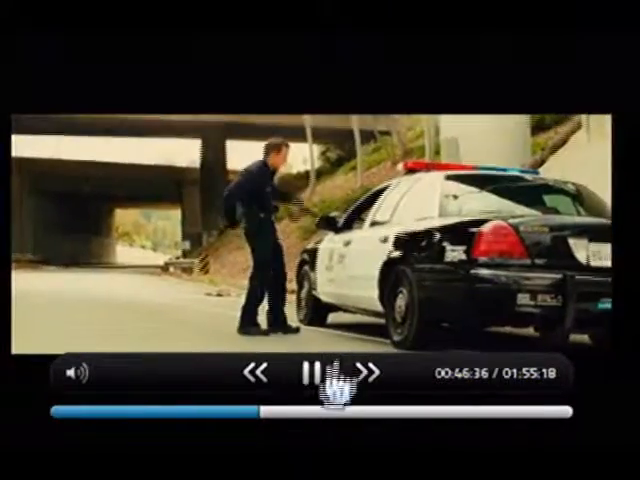
pyautogui.click(322, 372)
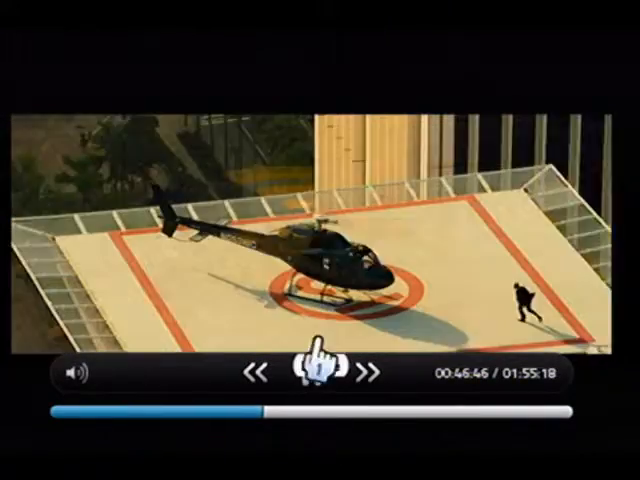